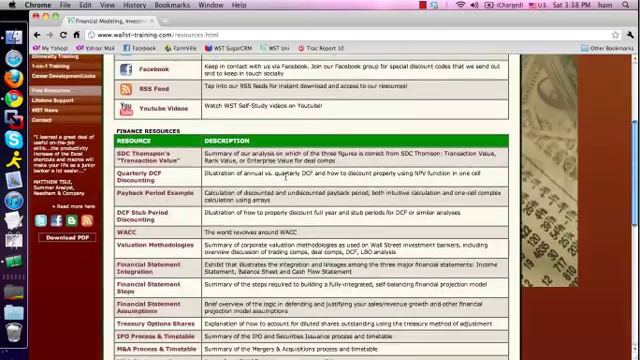
Step: Scroll the WST resources page down to the WST Macros download link
{"action": "scroll", "scroll_direction": "down", "scroll_amount": 3}
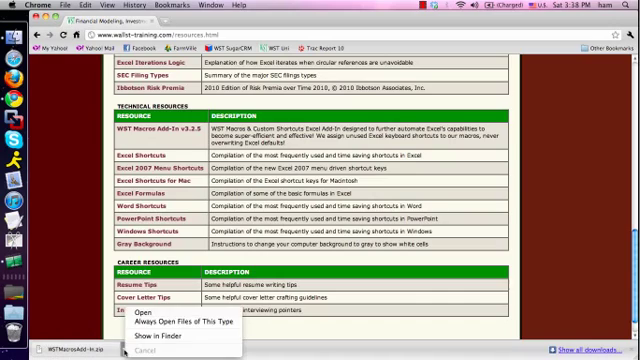
{"action": "mouse_move", "coordinate": [140, 314]}
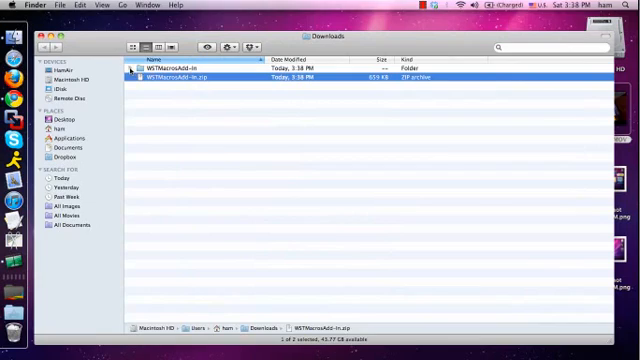
Step: Expand the WSTMacros folder in Downloads to reveal WSTMacros2.1.5.xla and its PDFs
{"action": "left_click", "coordinate": [140, 70]}
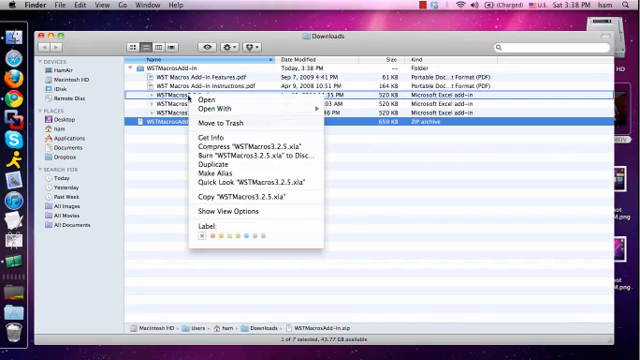
{"action": "mouse_move", "coordinate": [212, 176]}
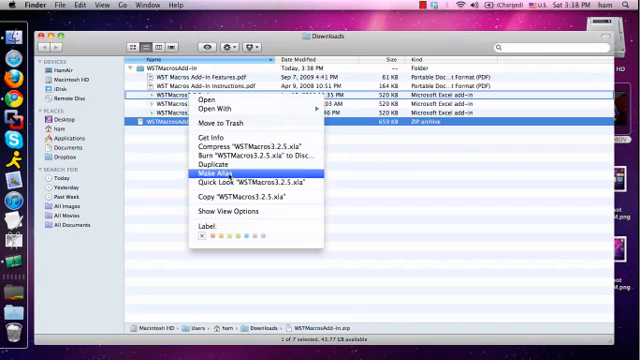
{"action": "mouse_move", "coordinate": [240, 200]}
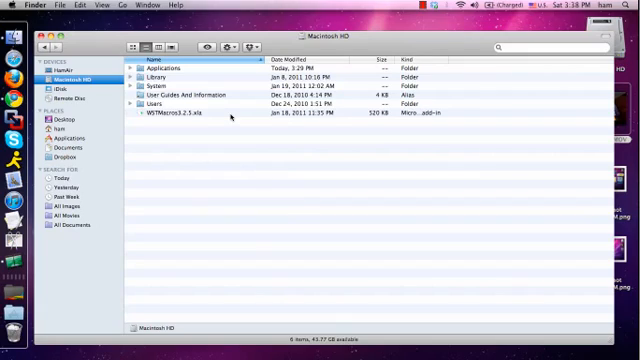
{"action": "mouse_move", "coordinate": [236, 280]}
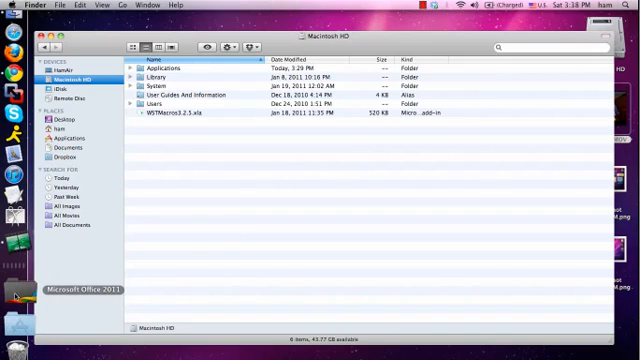
Step: Launch Microsoft Excel from the Dock after placing WSTMacros2.1.5.xla on Macintosh HD
{"action": "left_click", "coordinate": [16, 296]}
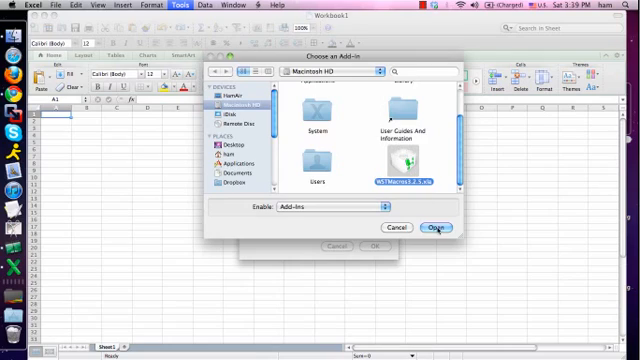
Step: Choose WSTMacros2.1.5.xla from Macintosh HD as the add-in to load
{"action": "left_click", "coordinate": [440, 228]}
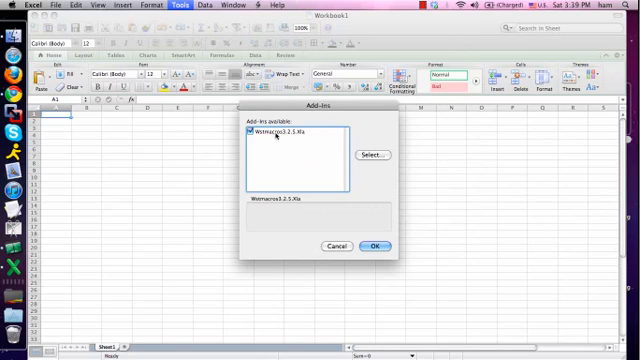
Step: Confirm the Add-Ins list with WSTMacros2.1.5 checked so Excel loads it
{"action": "left_click", "coordinate": [380, 248]}
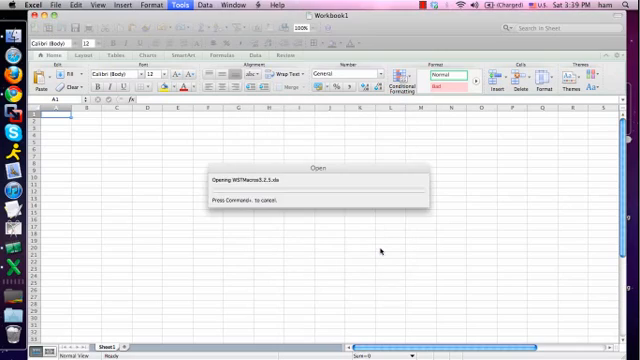